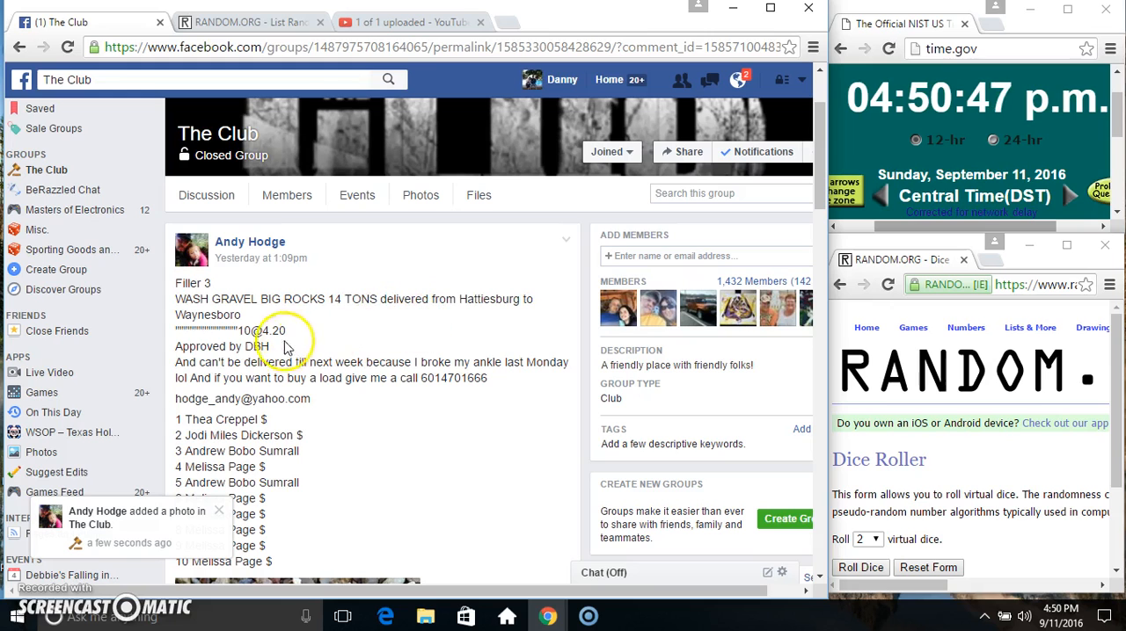
Scroll the raffle post past the name list to the 'Write a comment…' box.
scroll("down", 3)
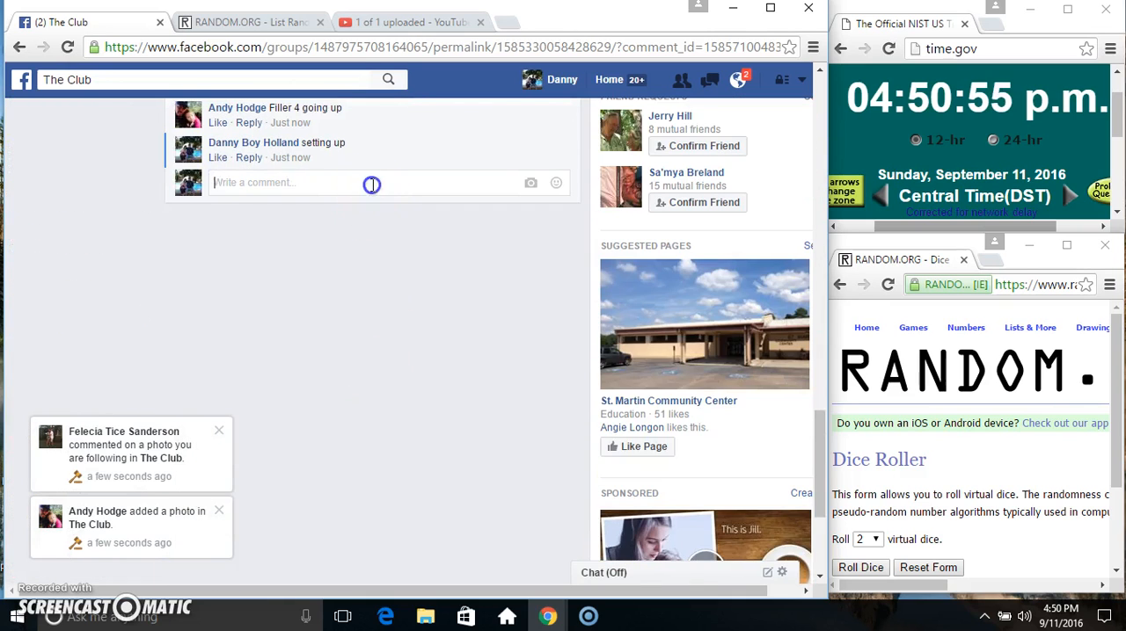
Comment 'live' on the raffle post, then roll two dice on RANDOM.ORG.
type("live")
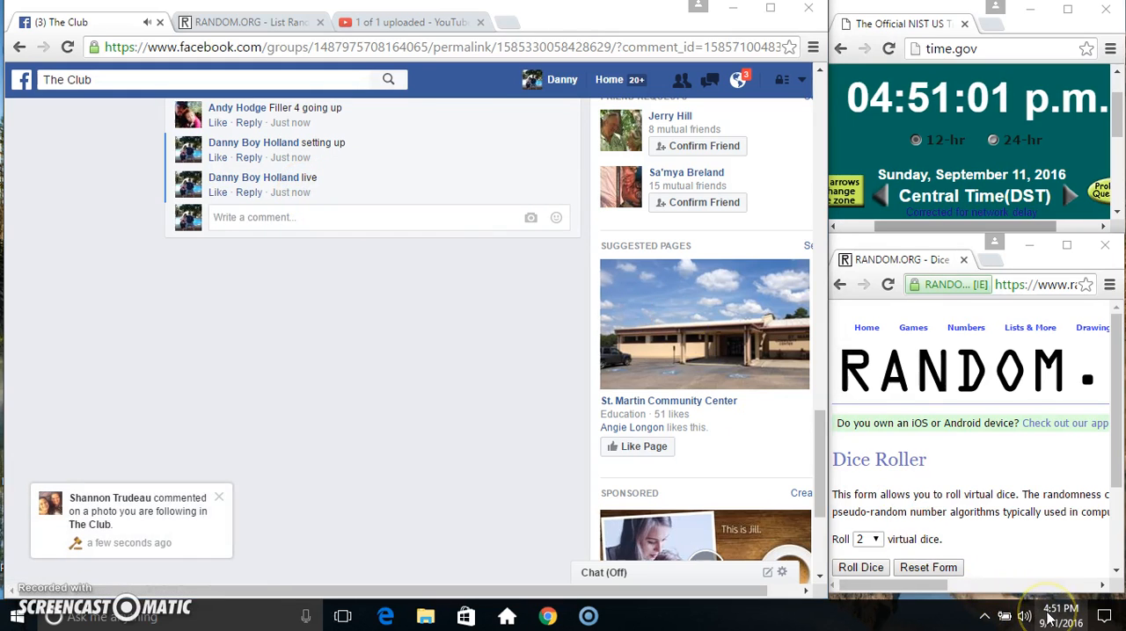
left_click(246, 22)
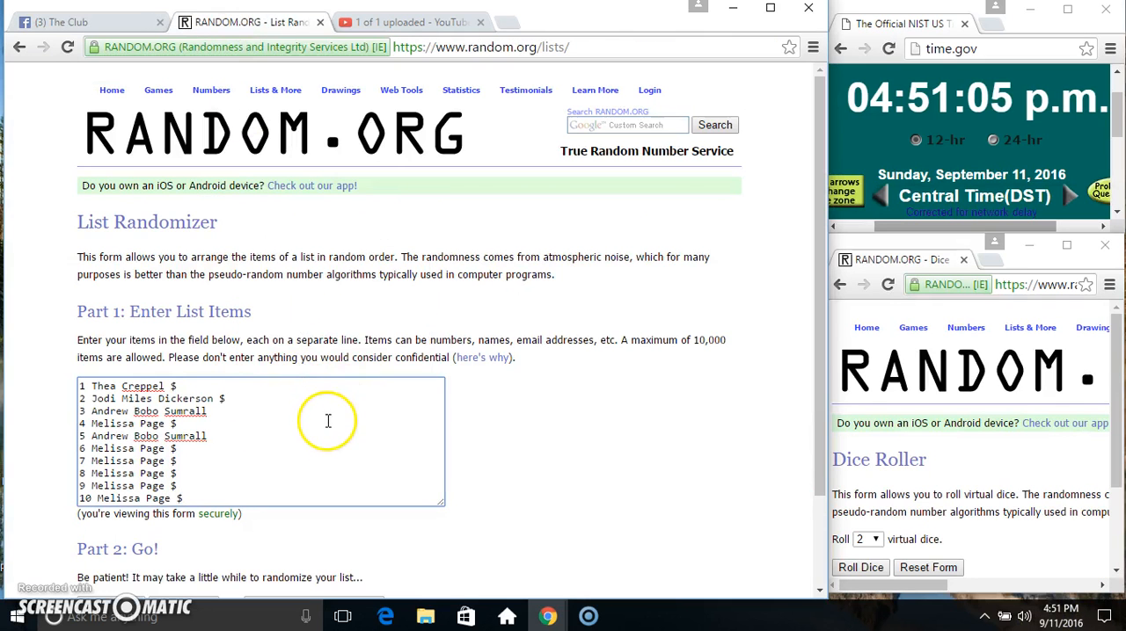
scroll("down", 3)
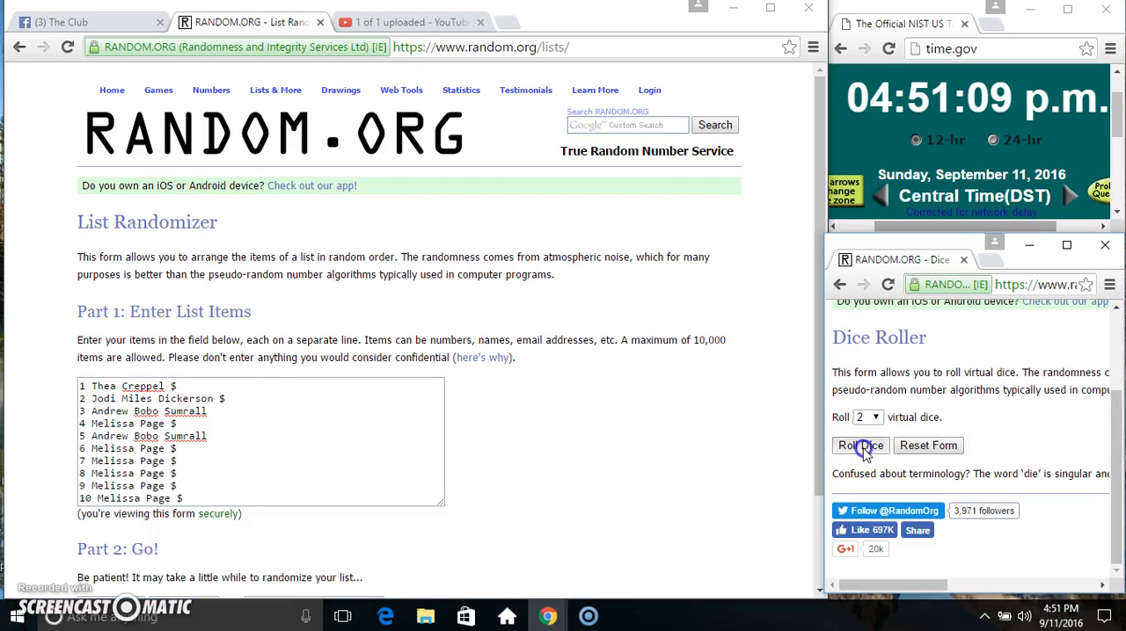
left_click(859, 445)
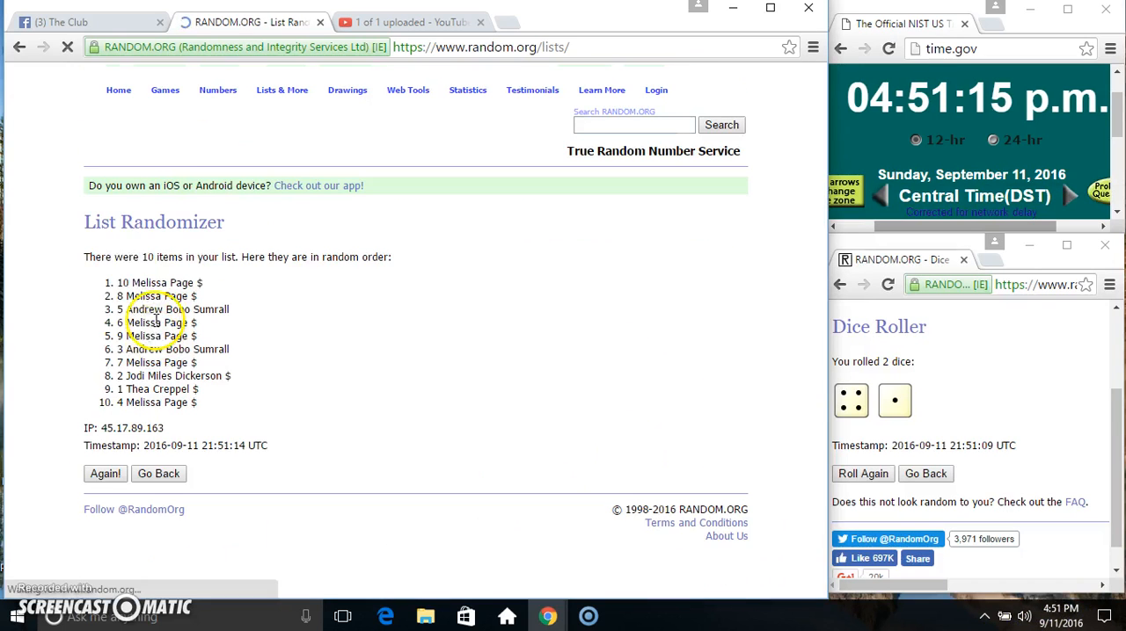
Reshuffle the ten-name list until it shows five randomizations, then go back to Facebook.
left_click(104, 473)
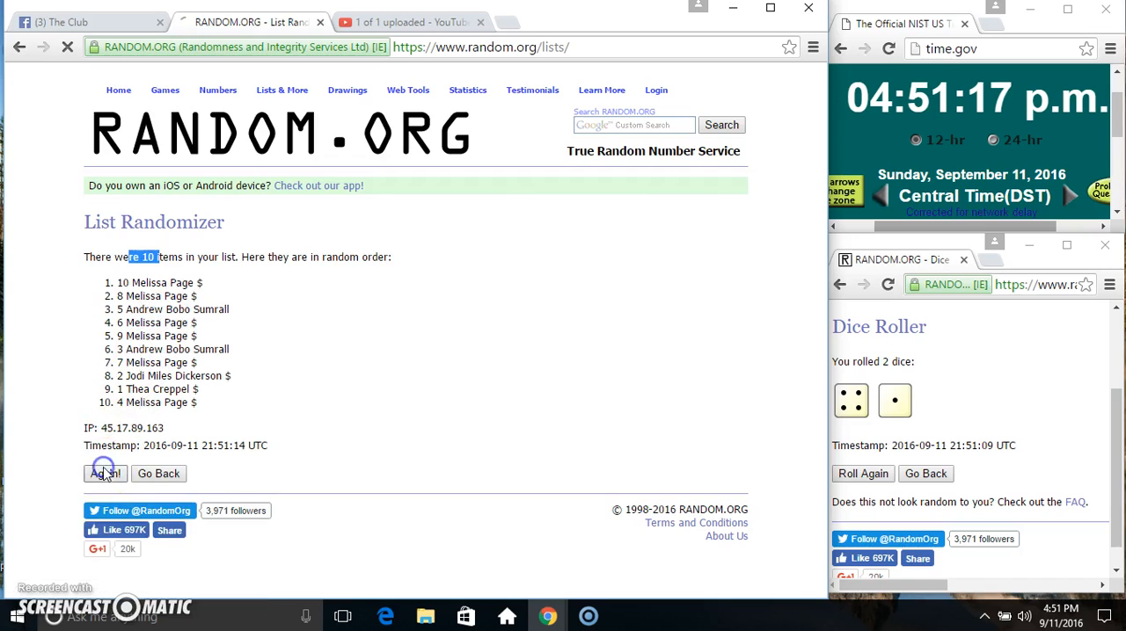
left_click(104, 473)
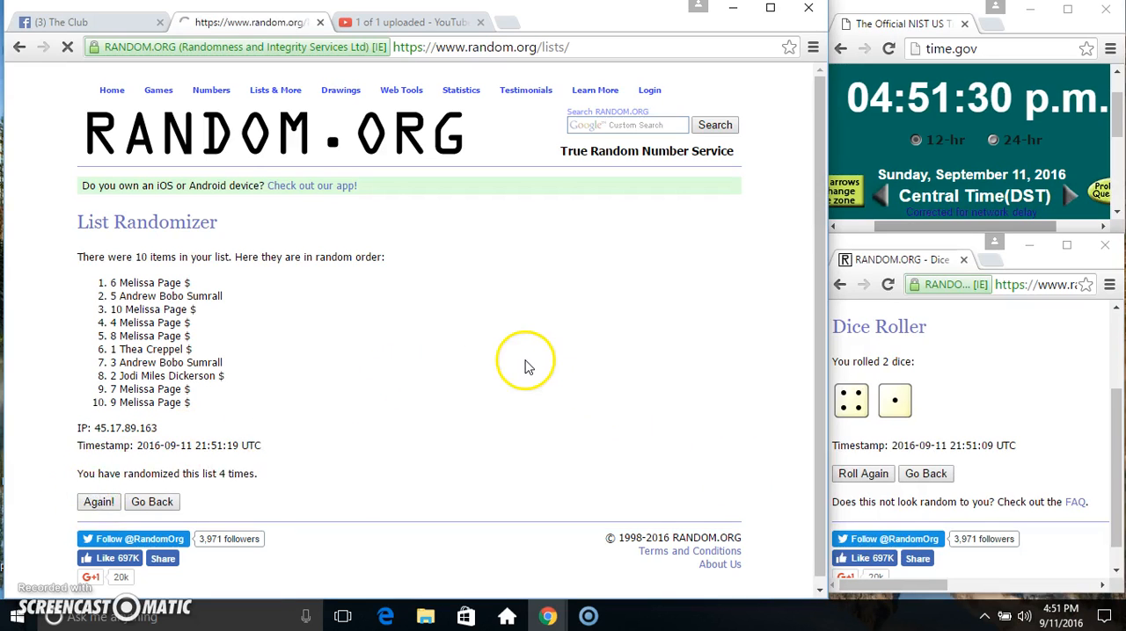
left_click(98, 502)
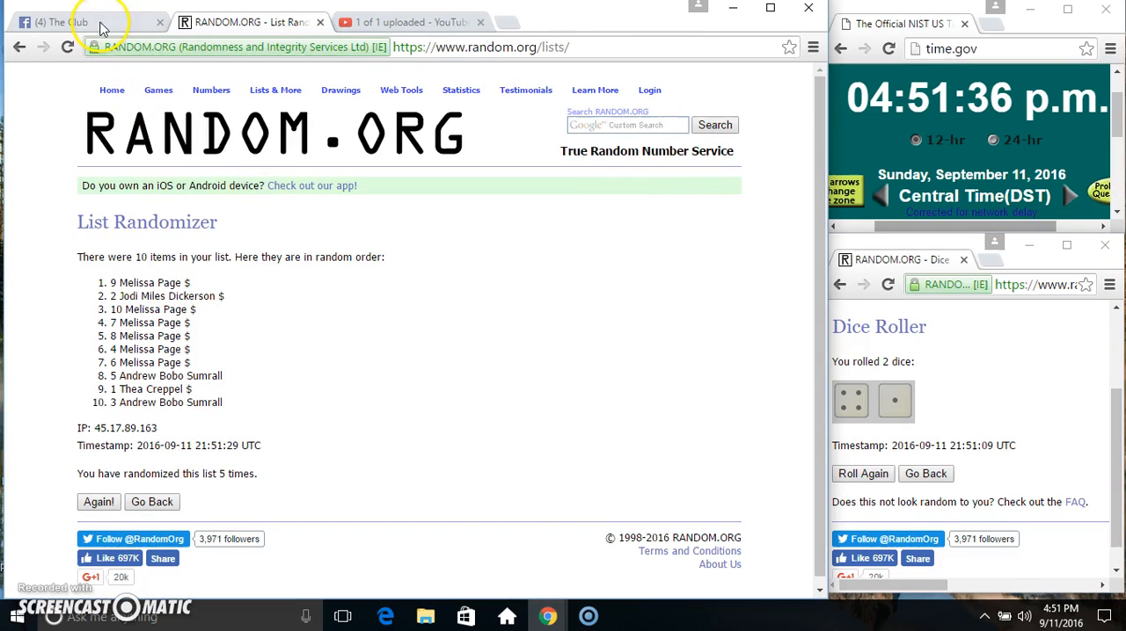
left_click(62, 21)
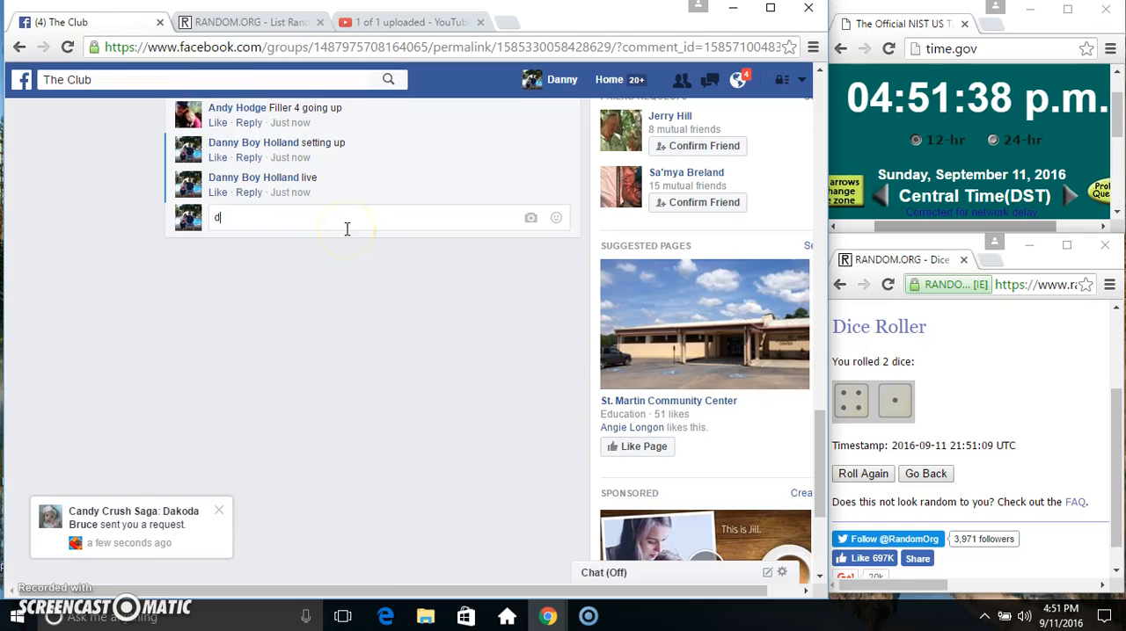